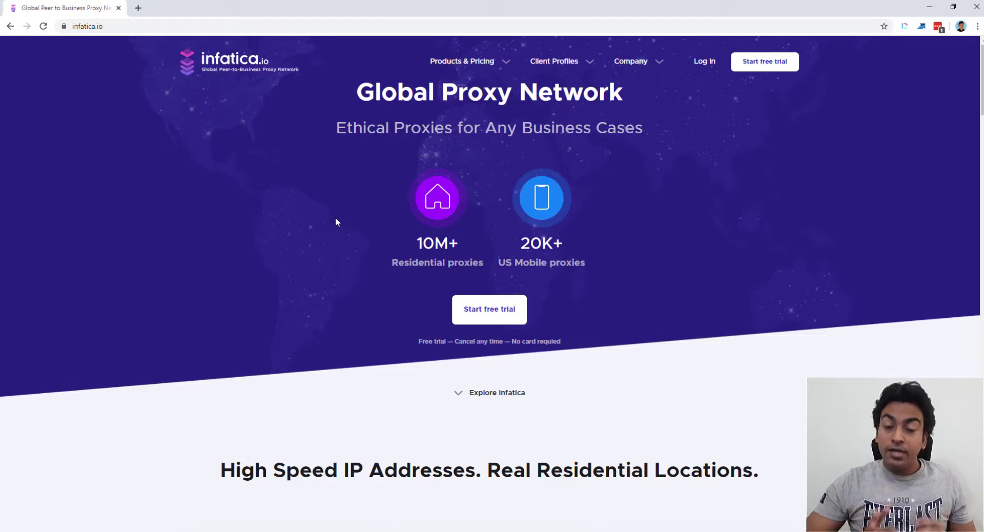
{"action": "mouse_move", "coordinate": [468, 74]}
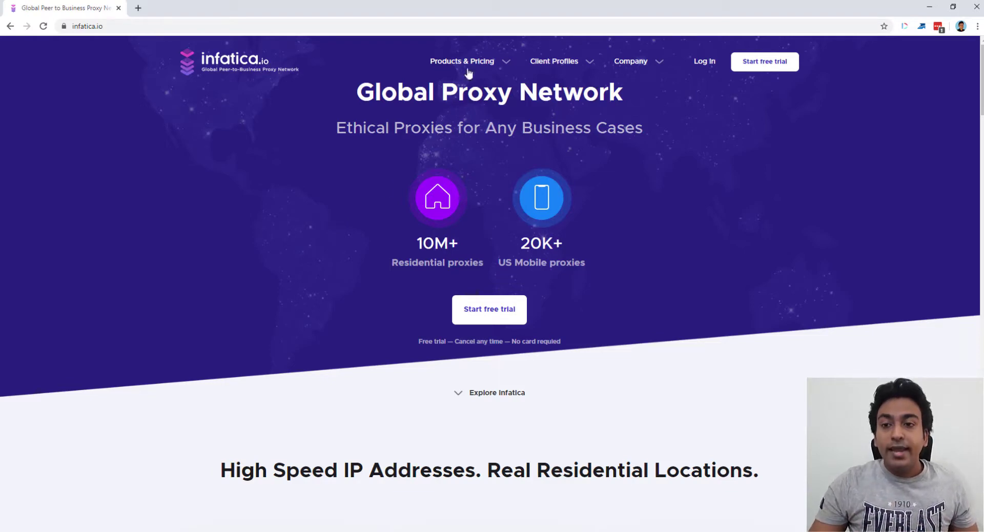
Step: Show the Products & Pricing menu listing residential and data center proxies with starting prices
{"action": "left_click", "coordinate": [462, 60]}
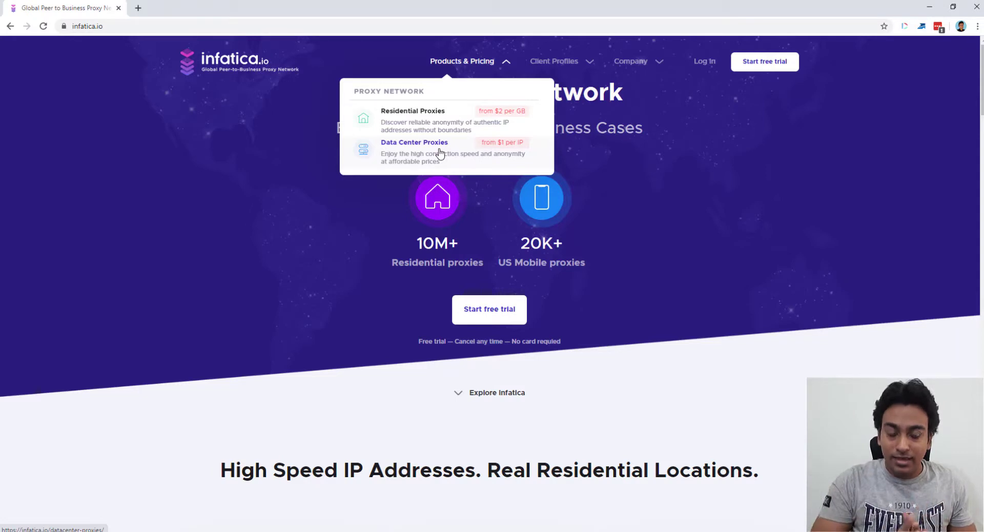
{"action": "mouse_move", "coordinate": [431, 124]}
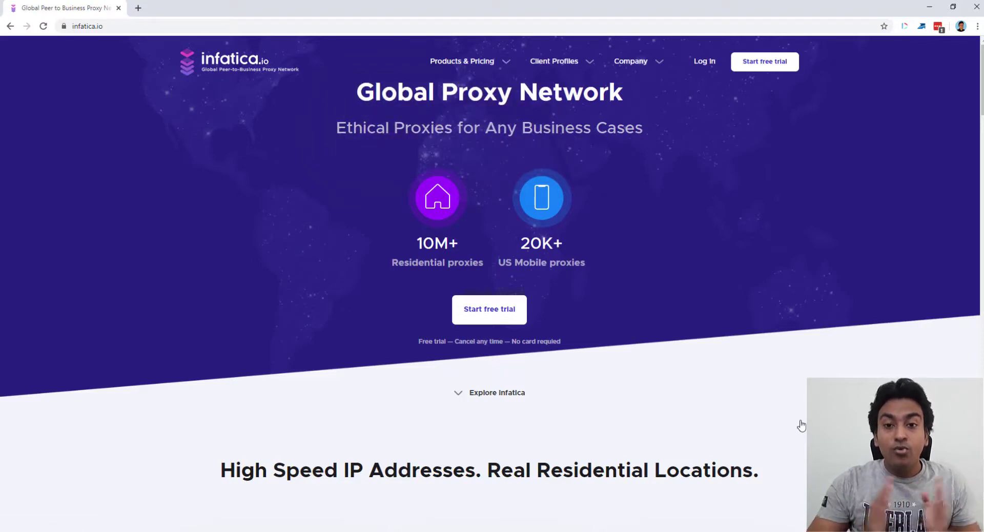
{"action": "mouse_move", "coordinate": [431, 284]}
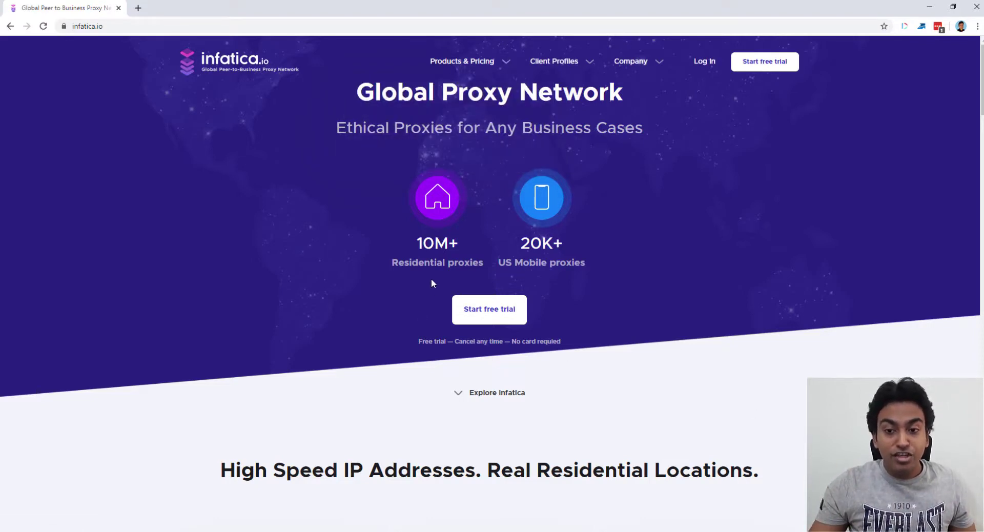
{"action": "mouse_move", "coordinate": [428, 257]}
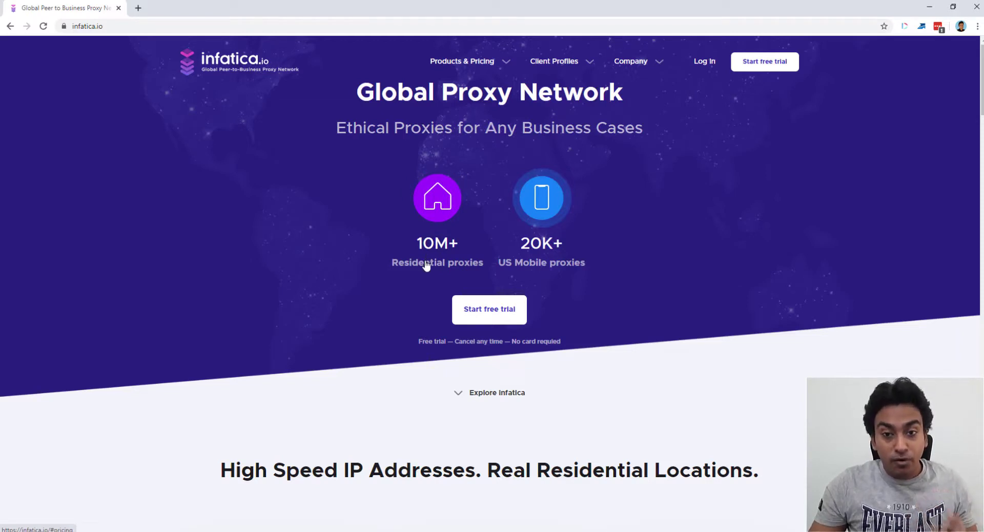
{"action": "mouse_move", "coordinate": [647, 251]}
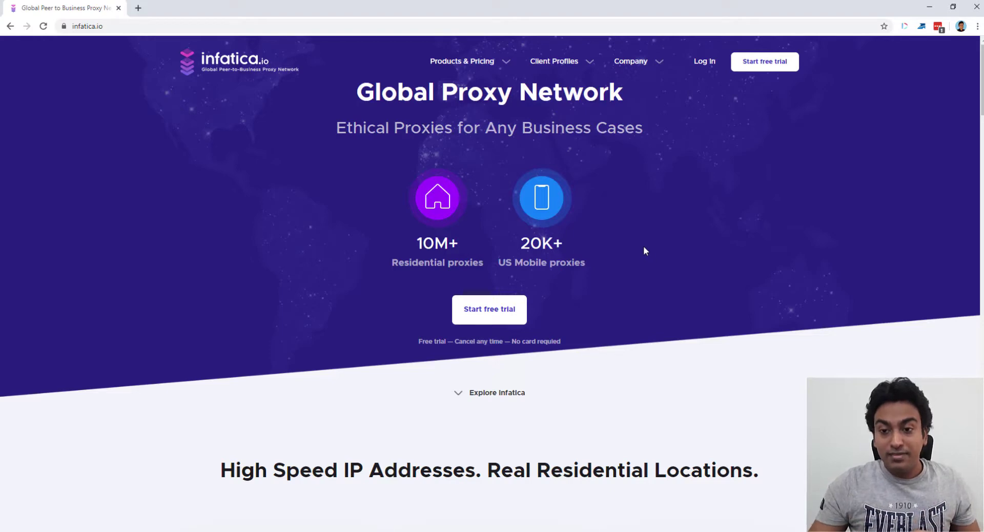
{"action": "mouse_move", "coordinate": [404, 281]}
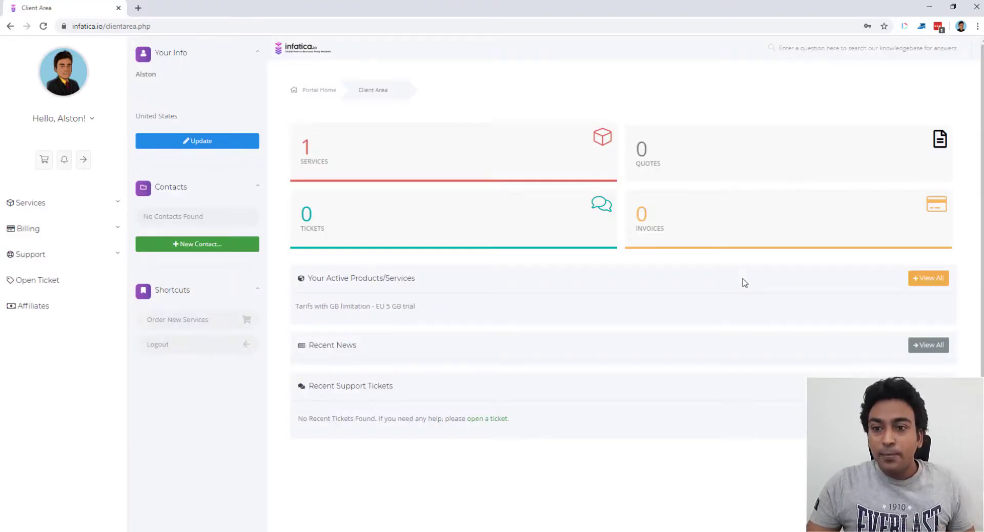
{"action": "mouse_move", "coordinate": [737, 282]}
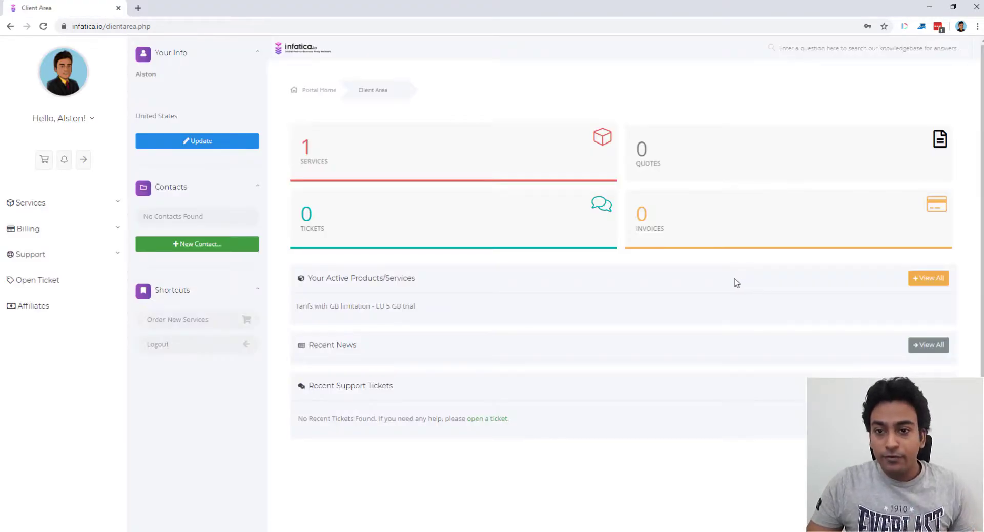
Step: Go from the client area dashboard to the Services list
{"action": "left_click", "coordinate": [392, 168]}
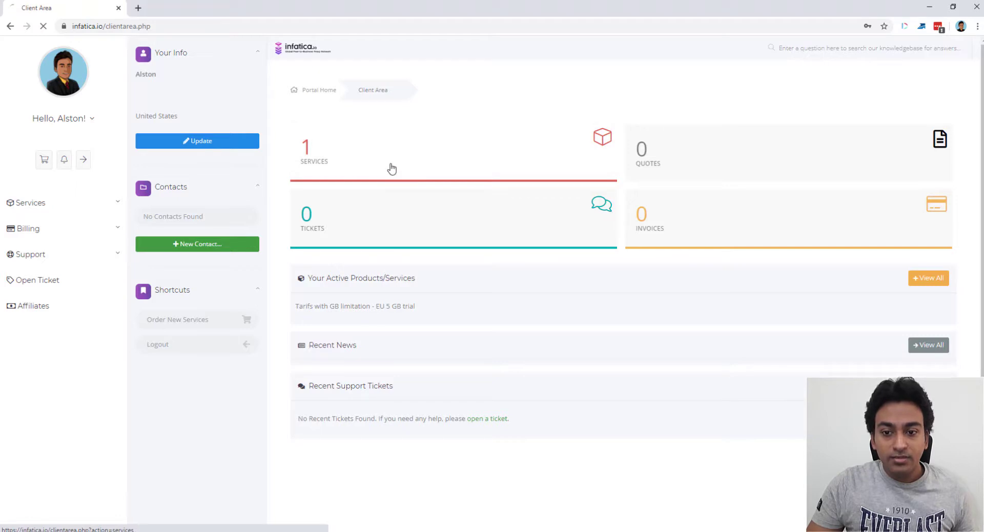
Step: Show My Products & Services and select the 'Tarifs with GB limitation' EU 5 GB trial
{"action": "left_click", "coordinate": [314, 150]}
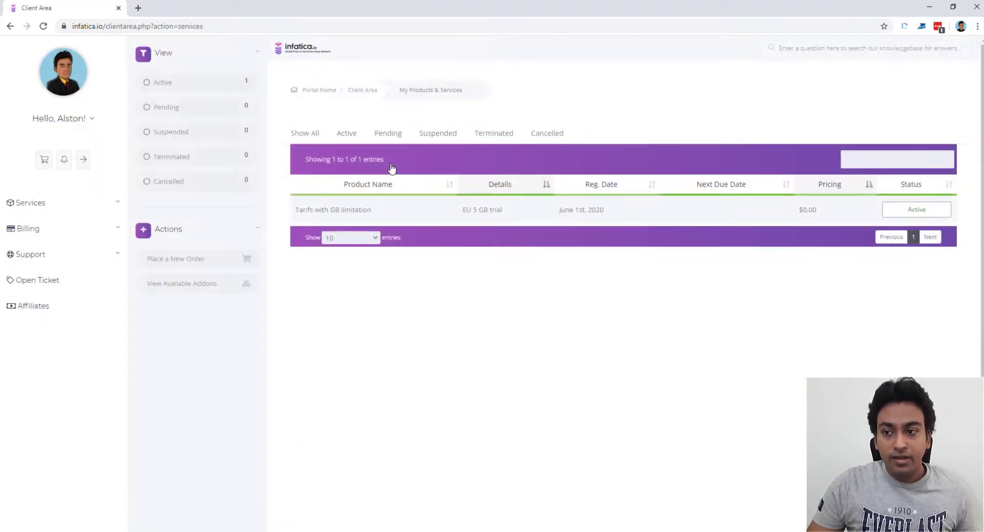
{"action": "mouse_move", "coordinate": [872, 217]}
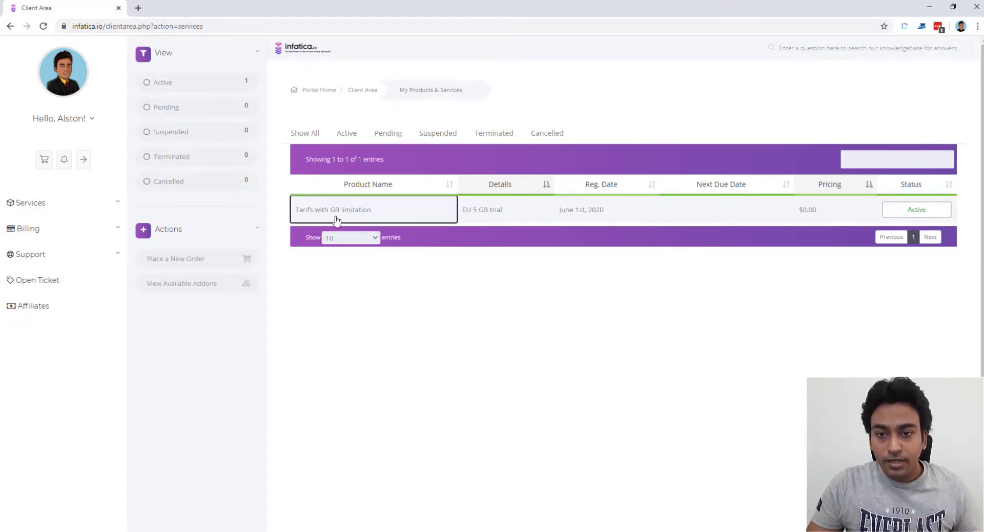
{"action": "left_click", "coordinate": [332, 209]}
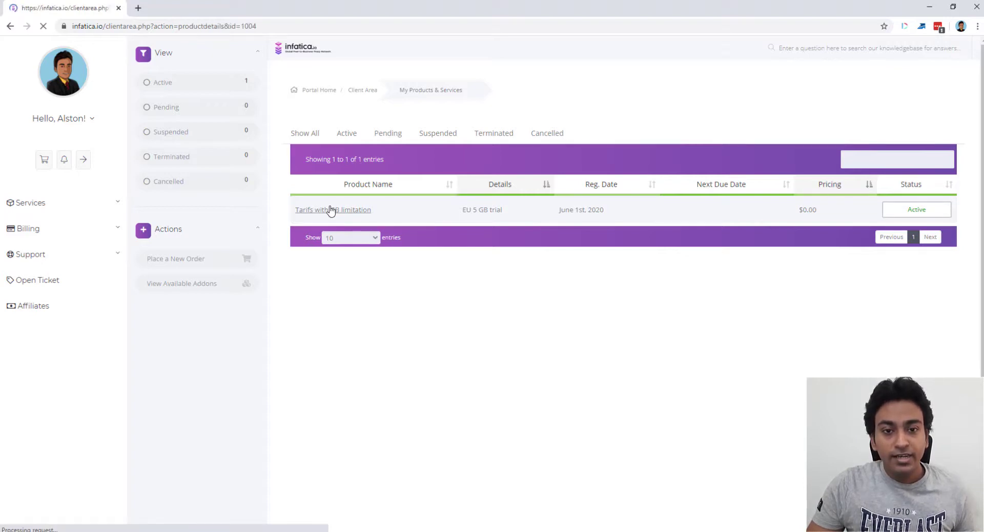
Step: From the trial's product details, bring up its full proxy host and port list in a new tab
{"action": "left_click", "coordinate": [332, 209]}
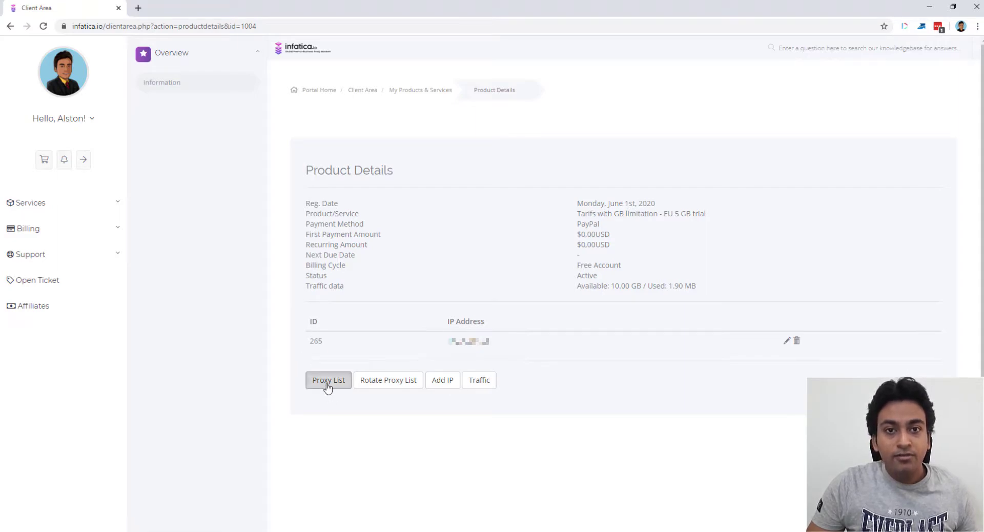
{"action": "left_click", "coordinate": [328, 379]}
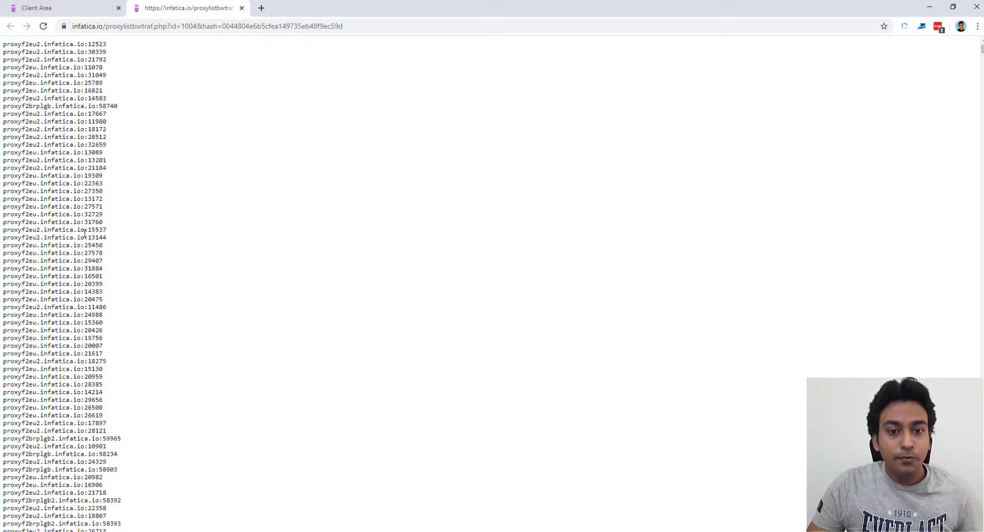
Step: Select a proxy hostname in the list, then go back to the trial's product details
{"action": "double_click", "coordinate": [44, 237]}
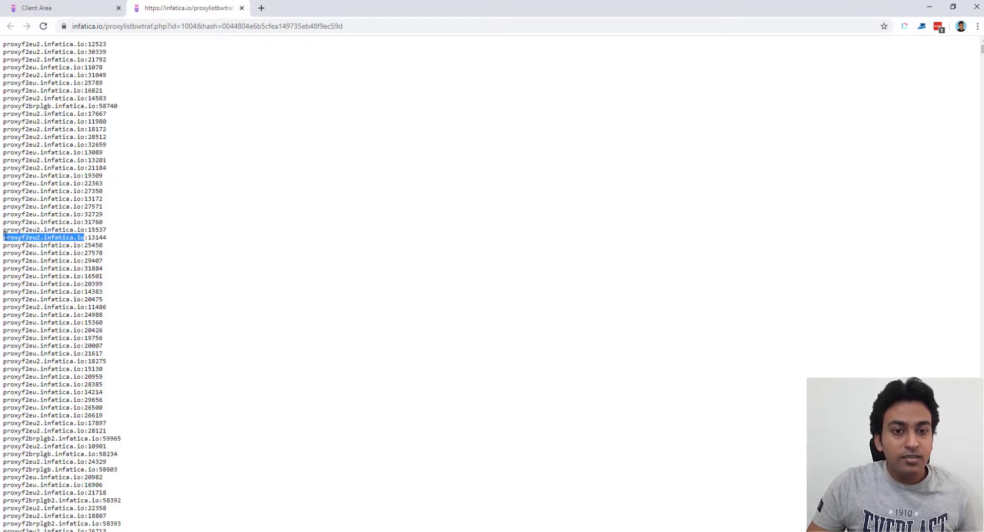
{"action": "left_click", "coordinate": [85, 228]}
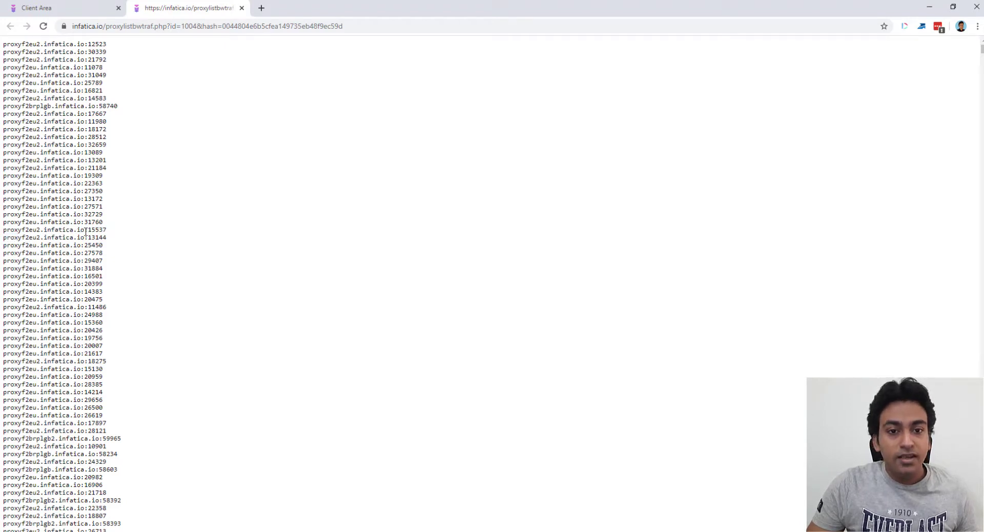
{"action": "double_click", "coordinate": [75, 228]}
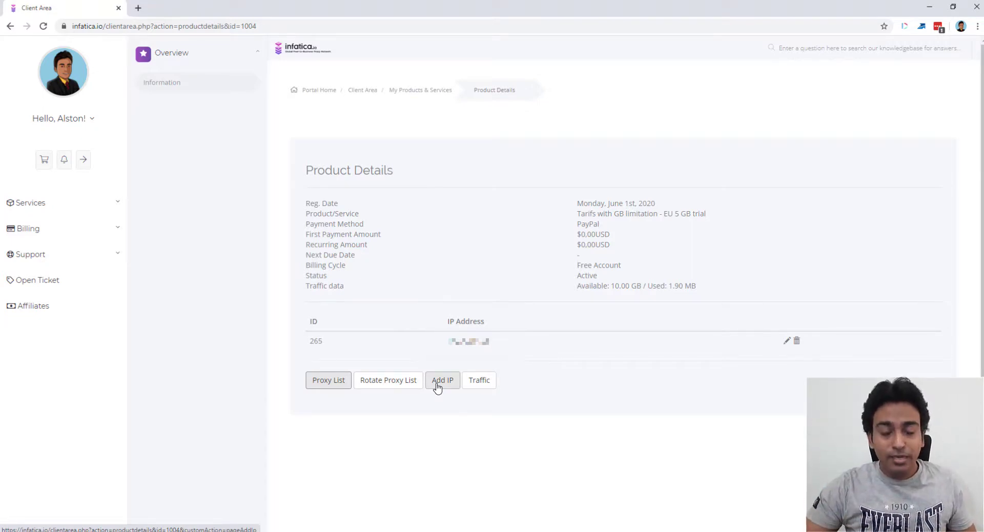
{"action": "mouse_move", "coordinate": [401, 386]}
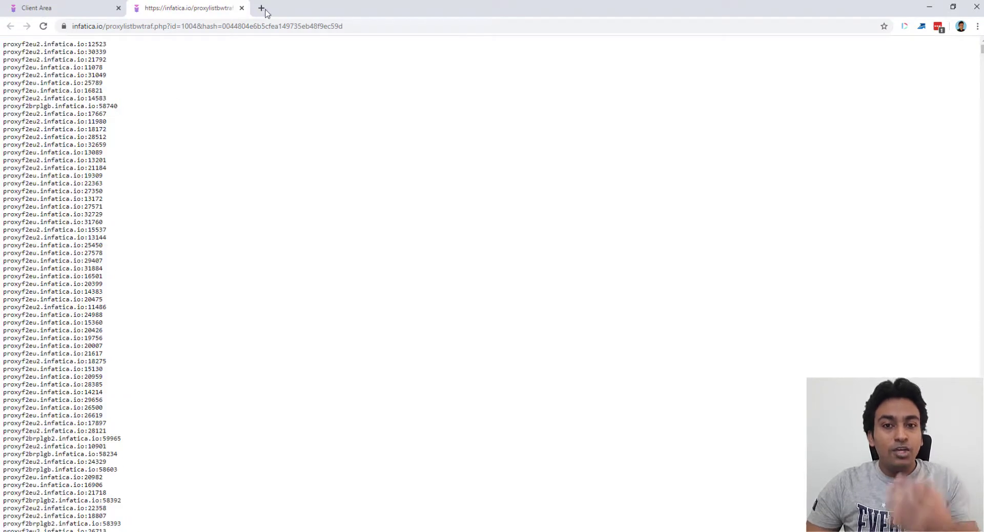
Step: Back on the trial's product details, request its Traffic statistics page
{"action": "left_click", "coordinate": [242, 7]}
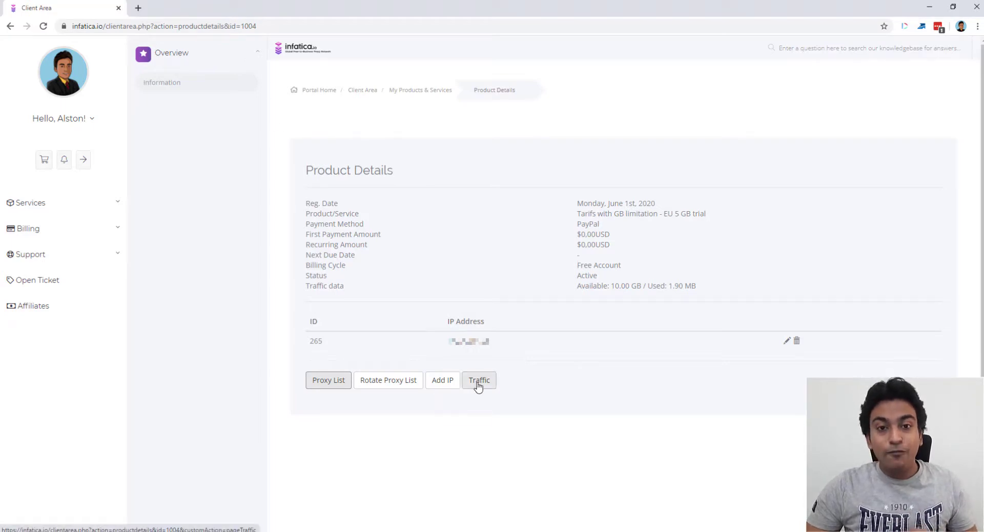
{"action": "left_click", "coordinate": [478, 379]}
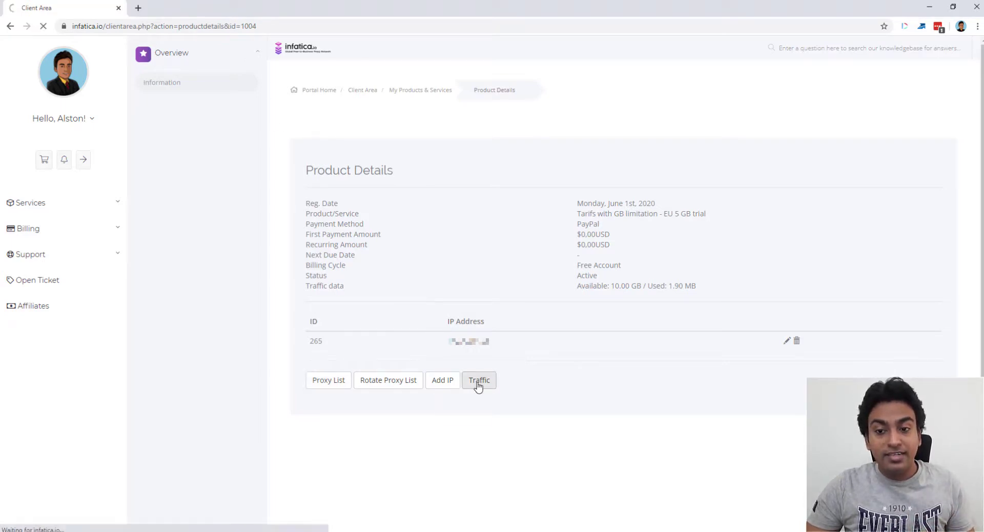
Step: Load the trial's daily network traffic chart and per-day in/out usage table
{"action": "left_click", "coordinate": [479, 379]}
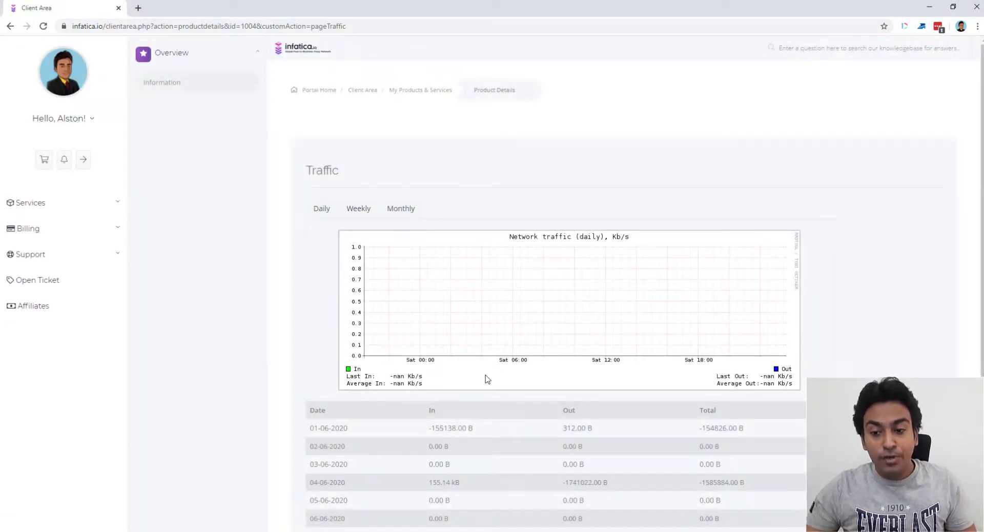
{"action": "mouse_move", "coordinate": [552, 379]}
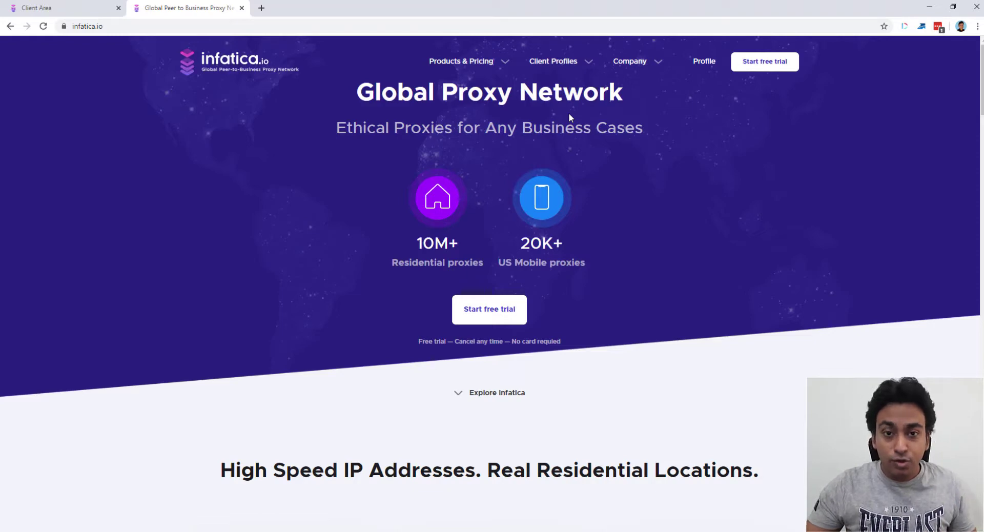
{"action": "scroll", "scroll_direction": "down", "scroll_amount": 3}
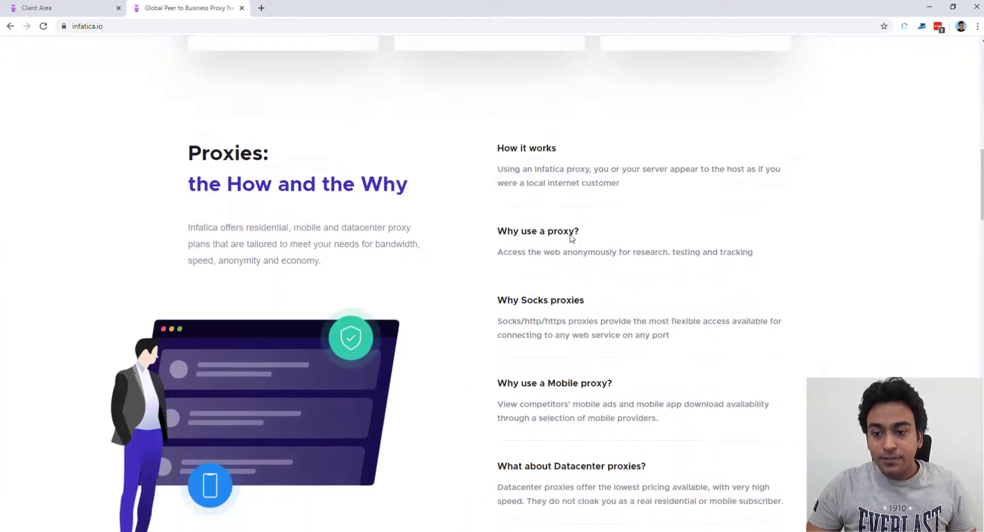
{"action": "scroll", "scroll_direction": "down", "scroll_amount": 3}
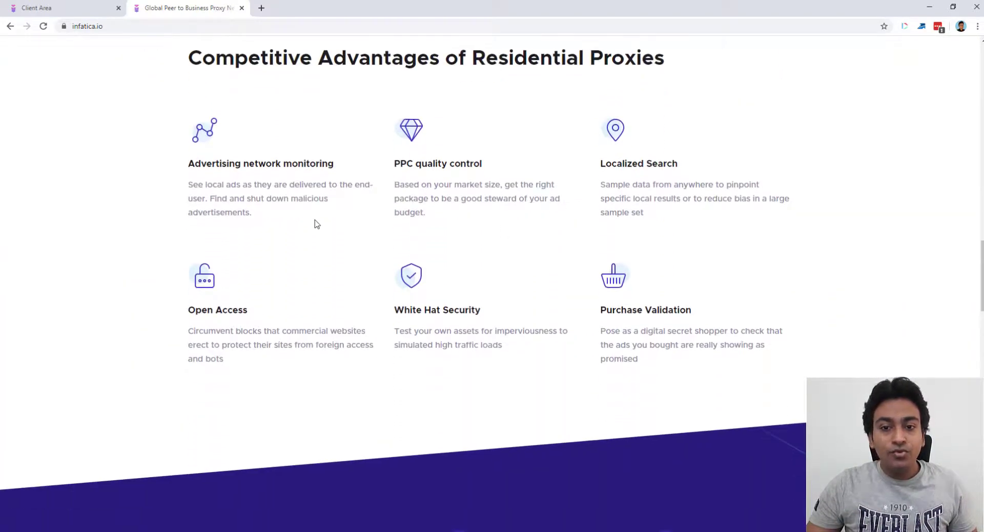
{"action": "mouse_move", "coordinate": [306, 221]}
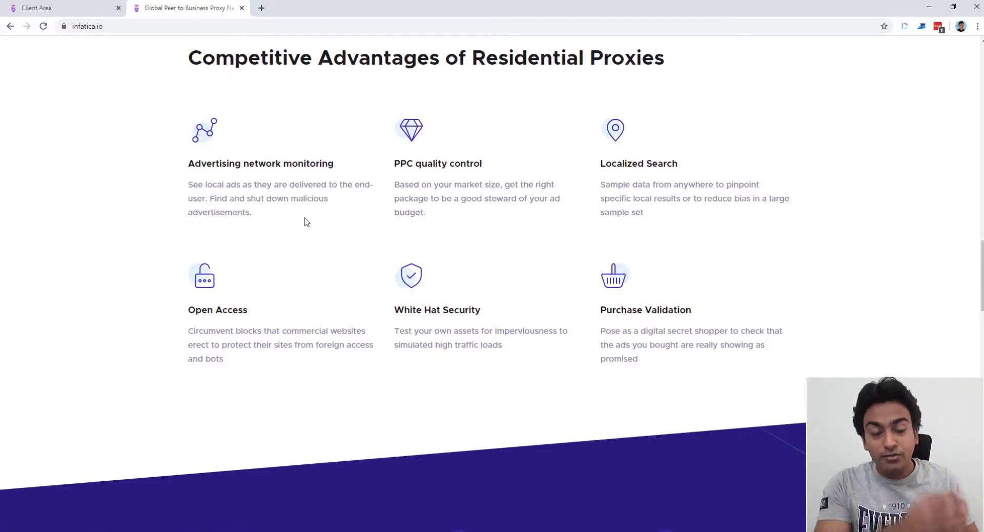
{"action": "mouse_move", "coordinate": [300, 220]}
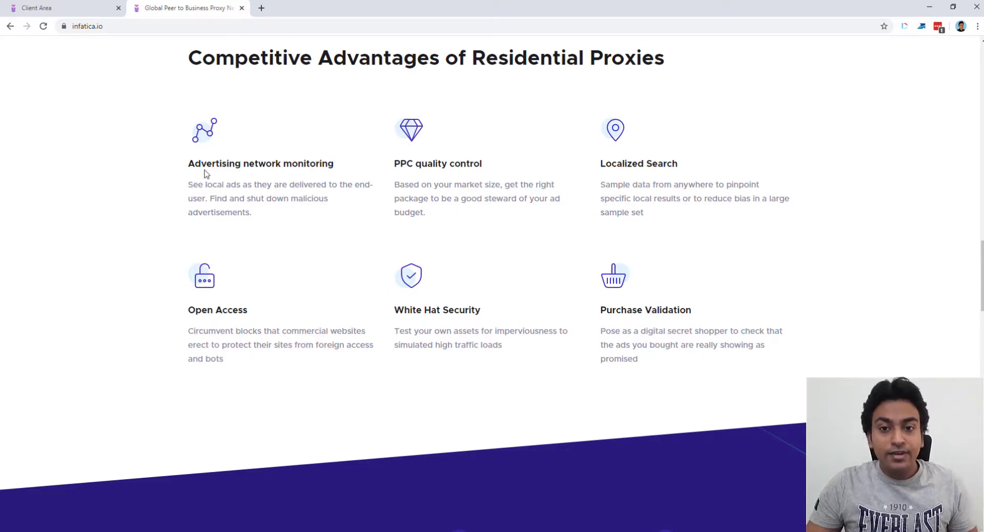
{"action": "mouse_move", "coordinate": [225, 196]}
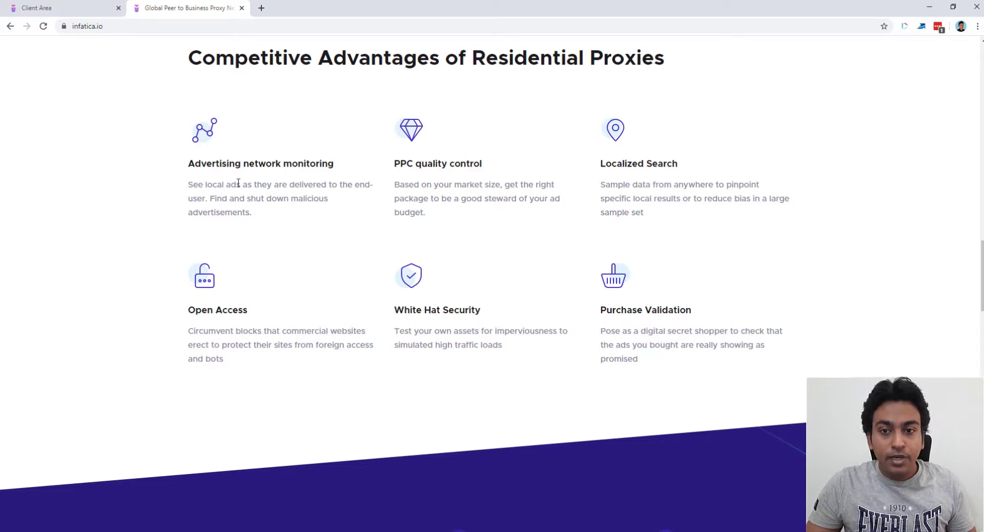
{"action": "mouse_move", "coordinate": [471, 186]}
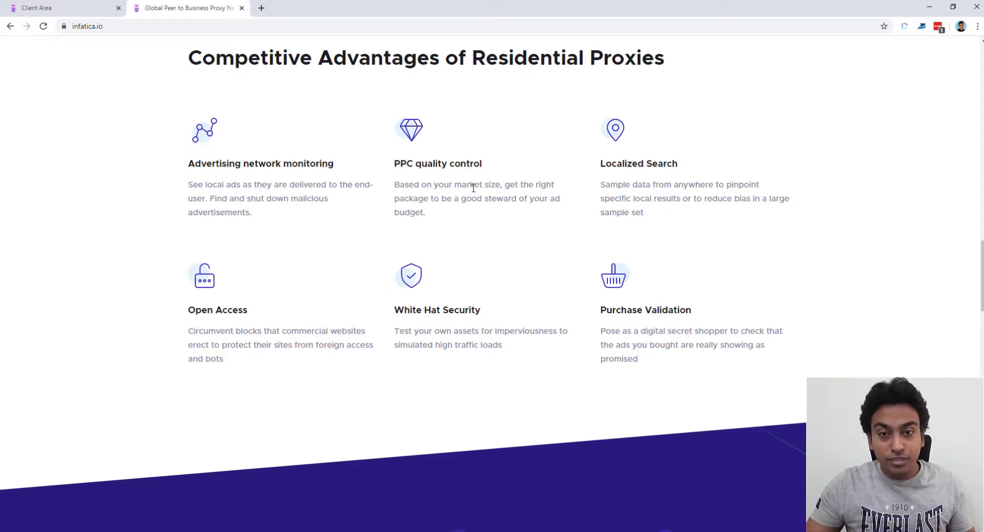
{"action": "mouse_move", "coordinate": [683, 209]}
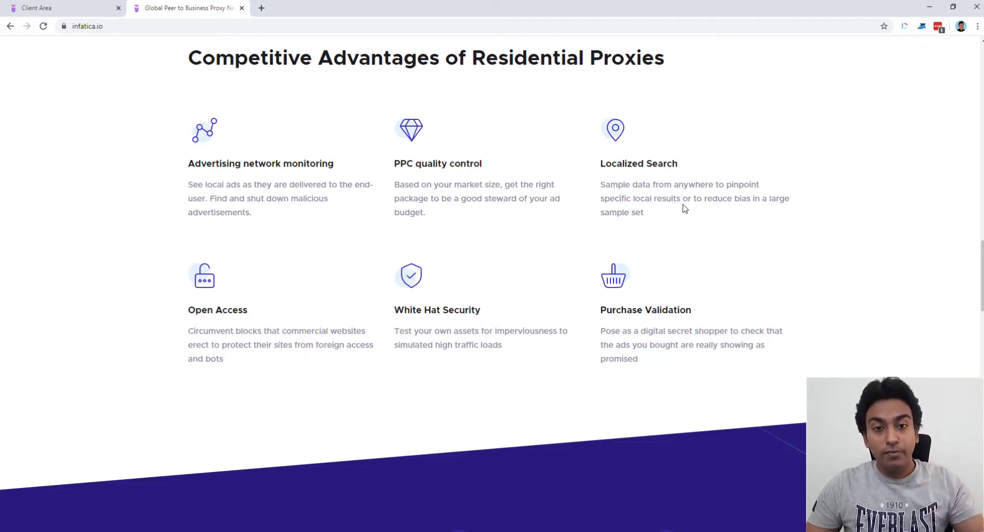
{"action": "scroll", "scroll_direction": "down", "scroll_amount": 3}
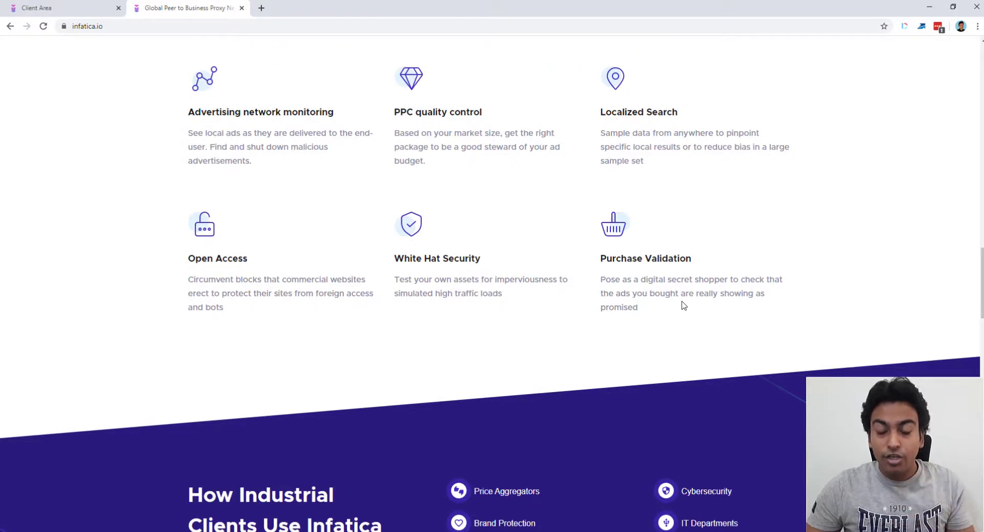
{"action": "scroll", "scroll_direction": "up", "scroll_amount": 3}
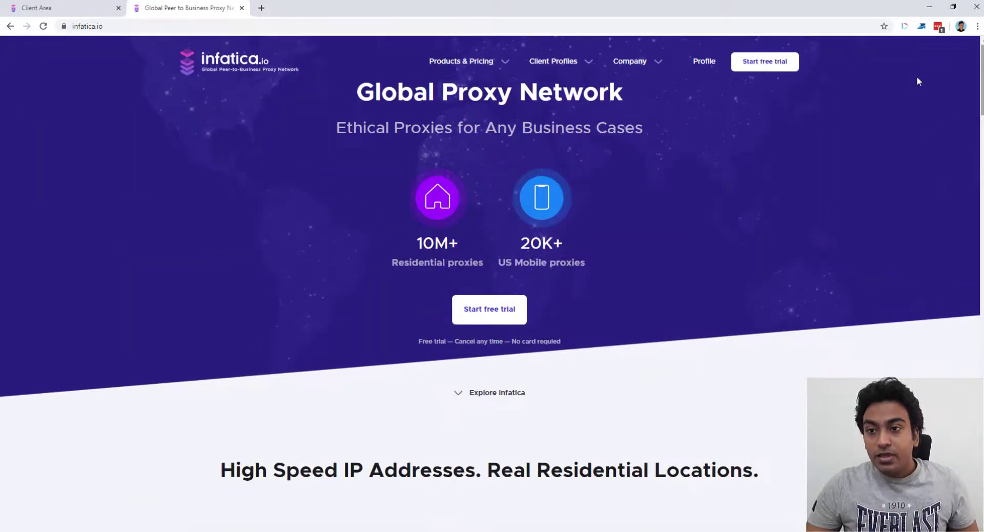
Step: Show the Client Profiles menu listing price aggregators, cybersecurity firms and marketers
{"action": "left_click", "coordinate": [553, 61]}
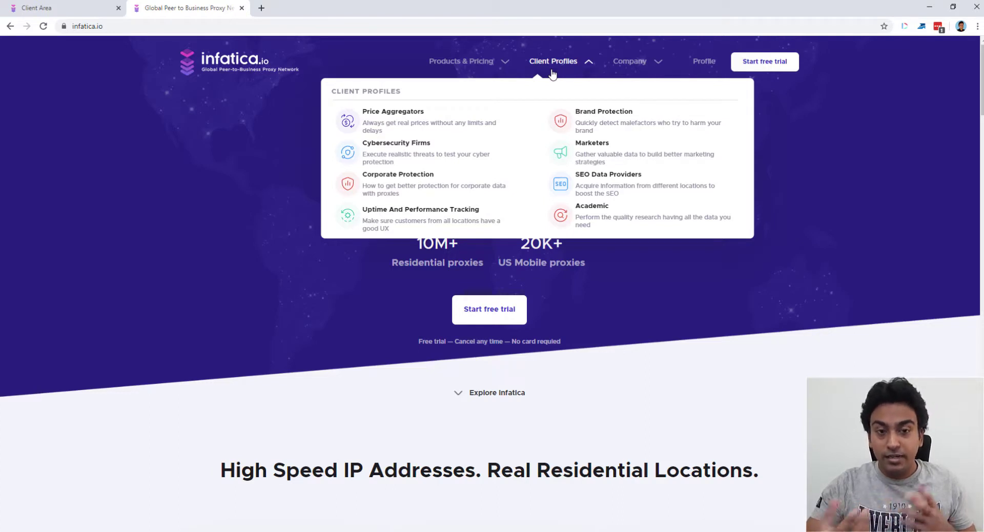
{"action": "mouse_move", "coordinate": [423, 122]}
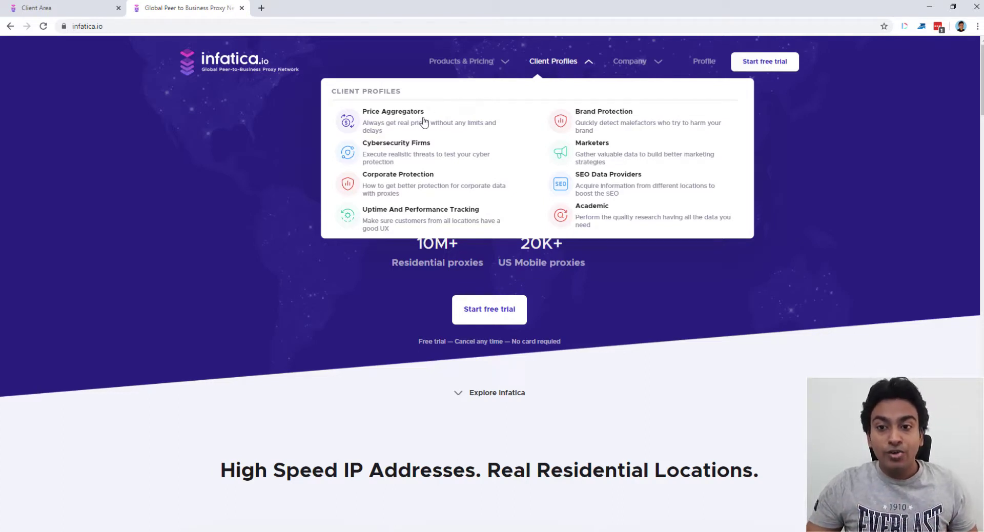
{"action": "mouse_move", "coordinate": [420, 125]}
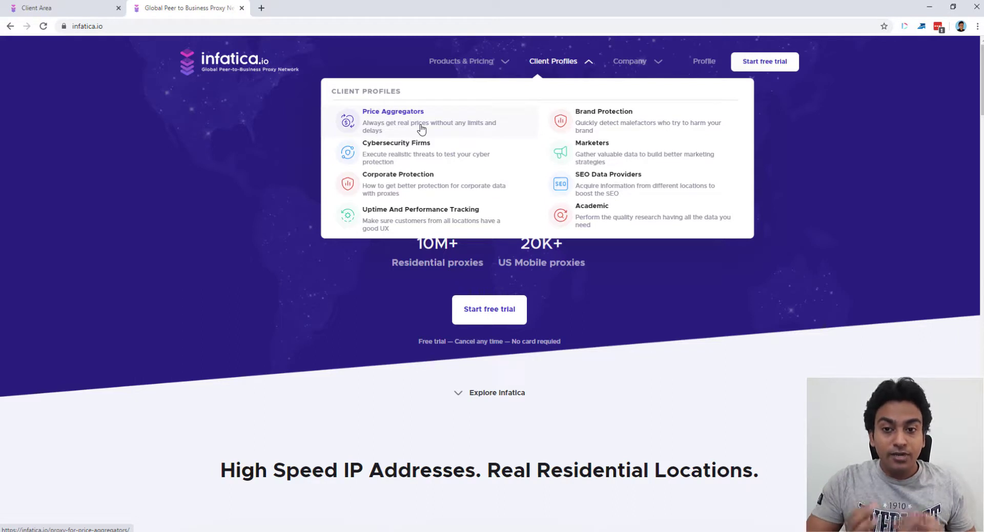
{"action": "mouse_move", "coordinate": [448, 157]}
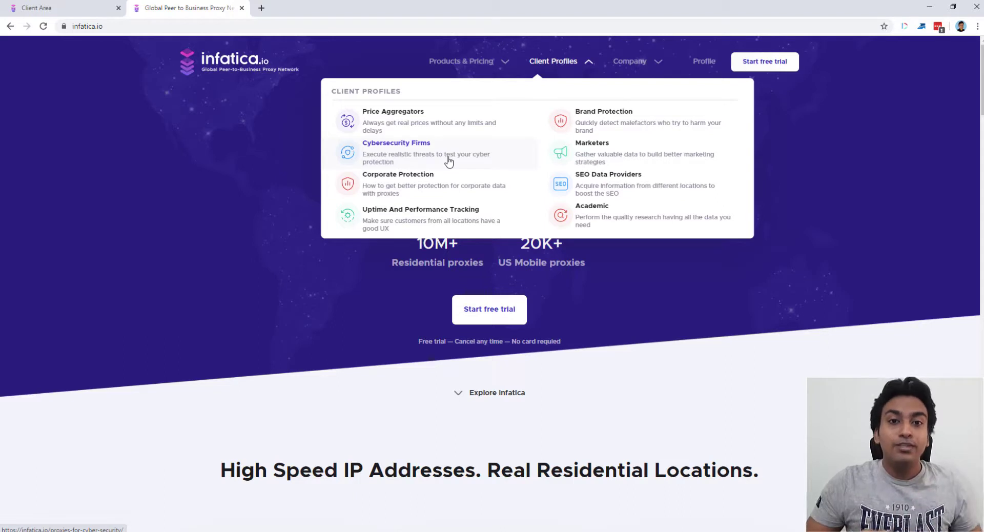
{"action": "mouse_move", "coordinate": [454, 200]}
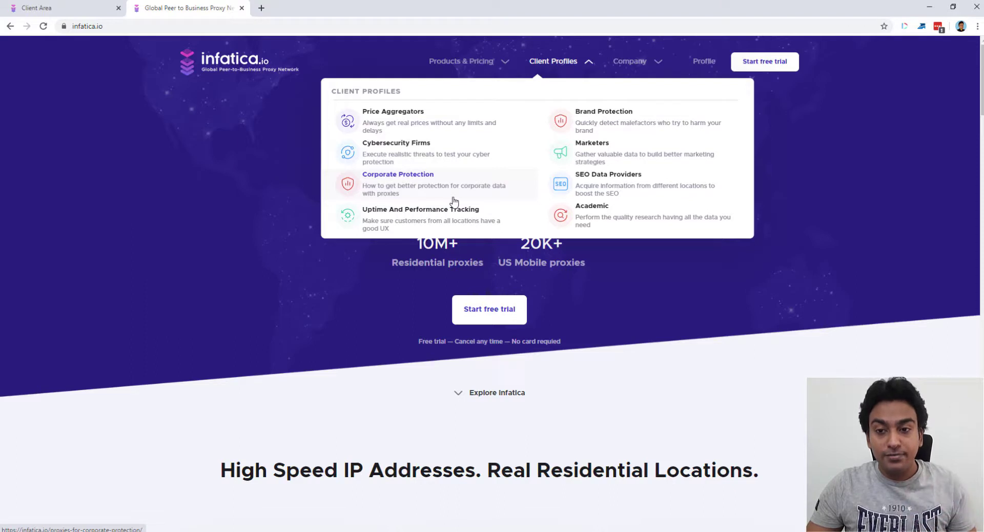
{"action": "mouse_move", "coordinate": [421, 219]}
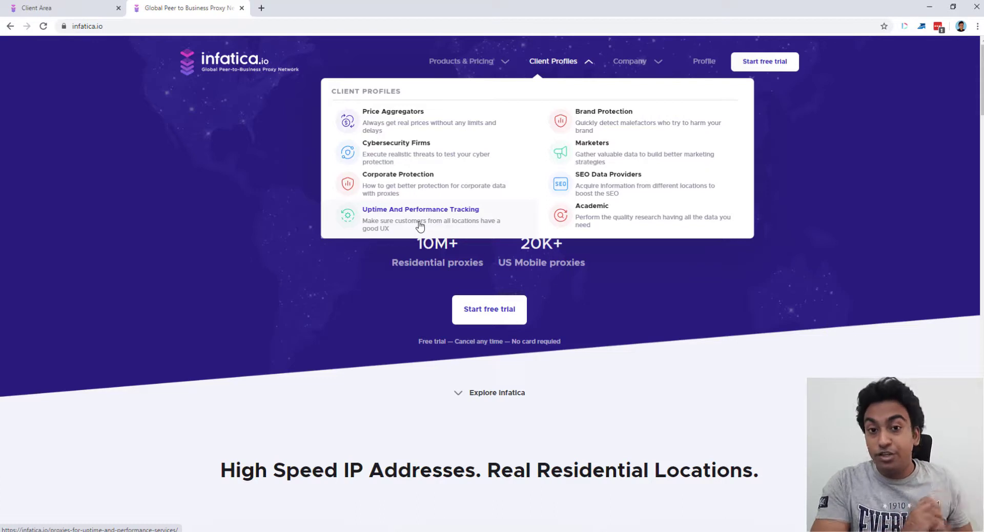
{"action": "mouse_move", "coordinate": [624, 118]}
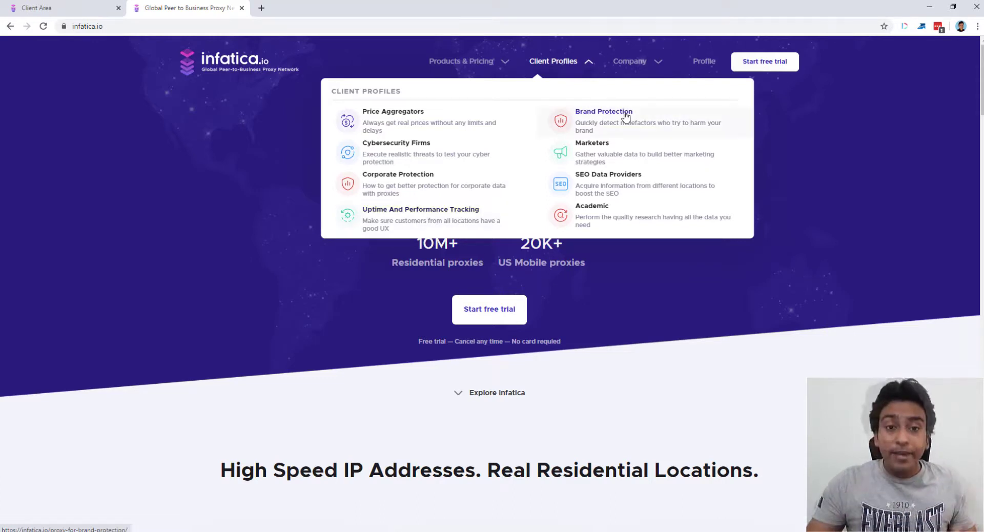
{"action": "mouse_move", "coordinate": [602, 153]}
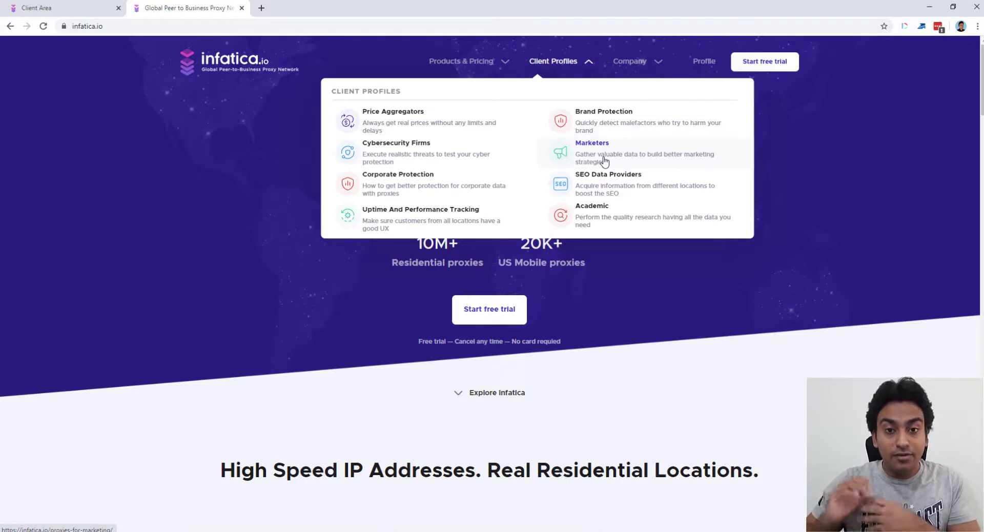
{"action": "mouse_move", "coordinate": [600, 198]}
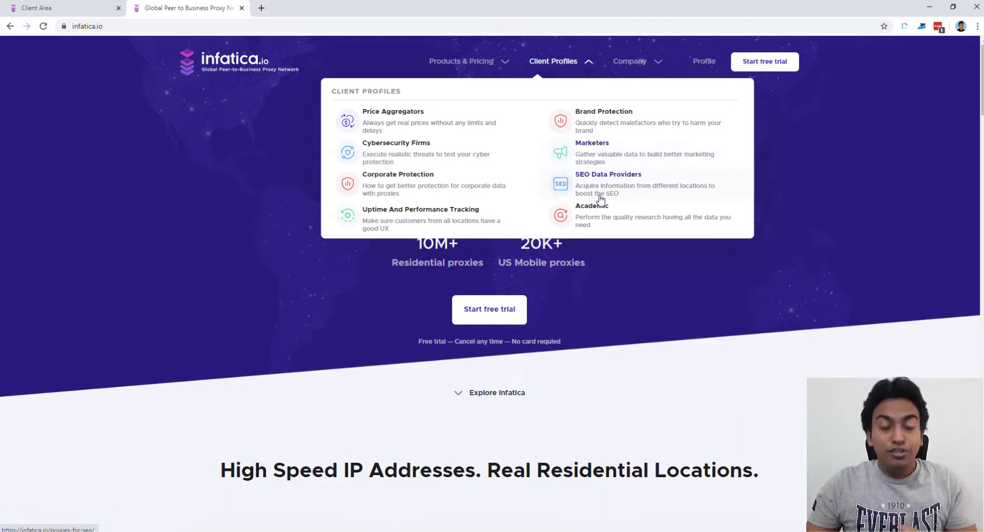
{"action": "mouse_move", "coordinate": [600, 197]}
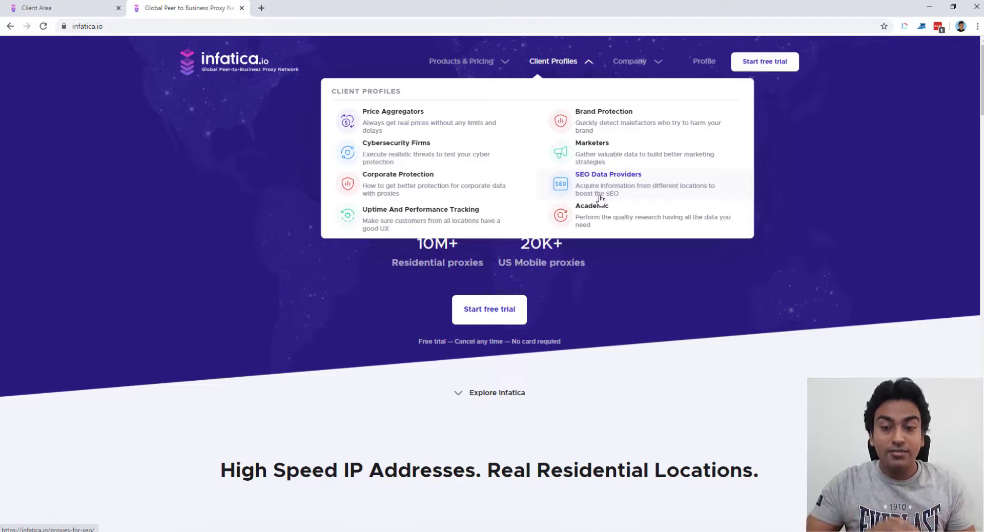
{"action": "mouse_move", "coordinate": [601, 225]}
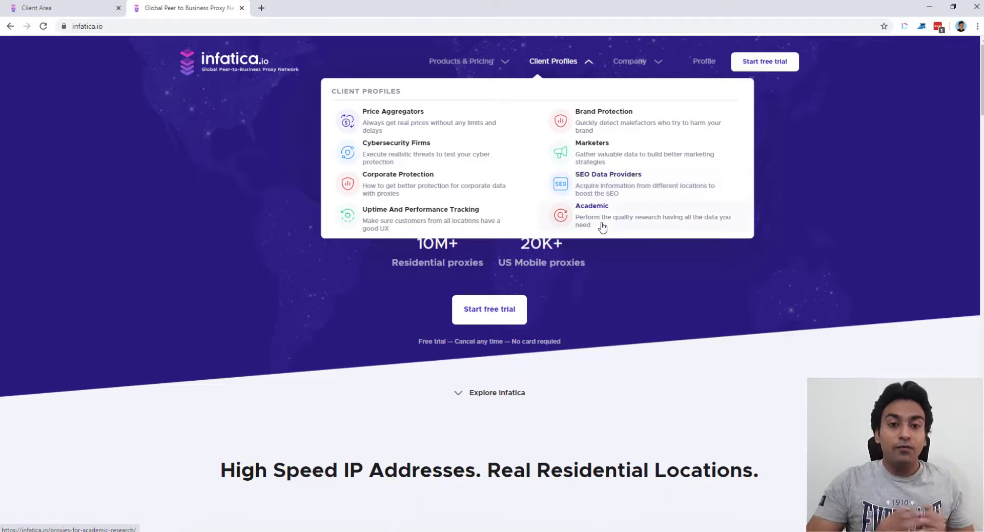
{"action": "mouse_move", "coordinate": [602, 216]}
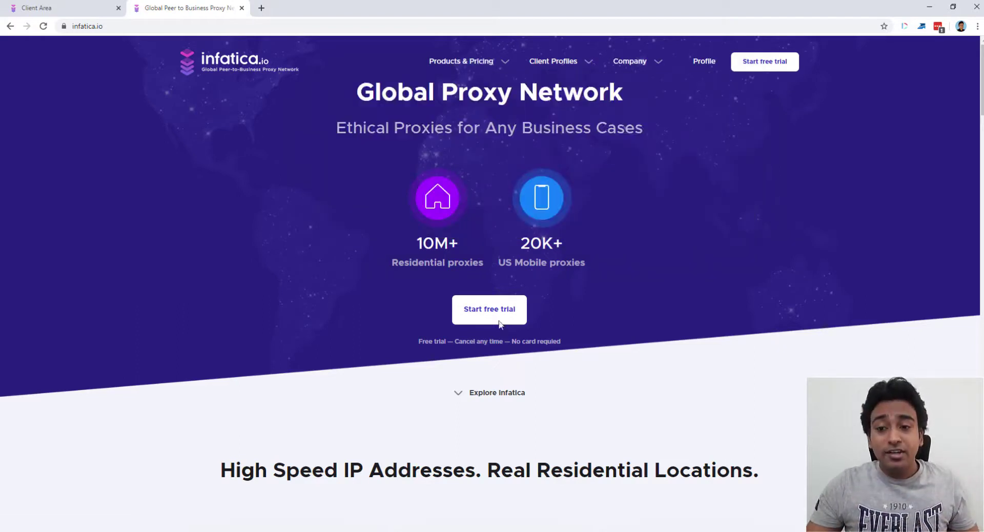
{"action": "mouse_move", "coordinate": [511, 311]}
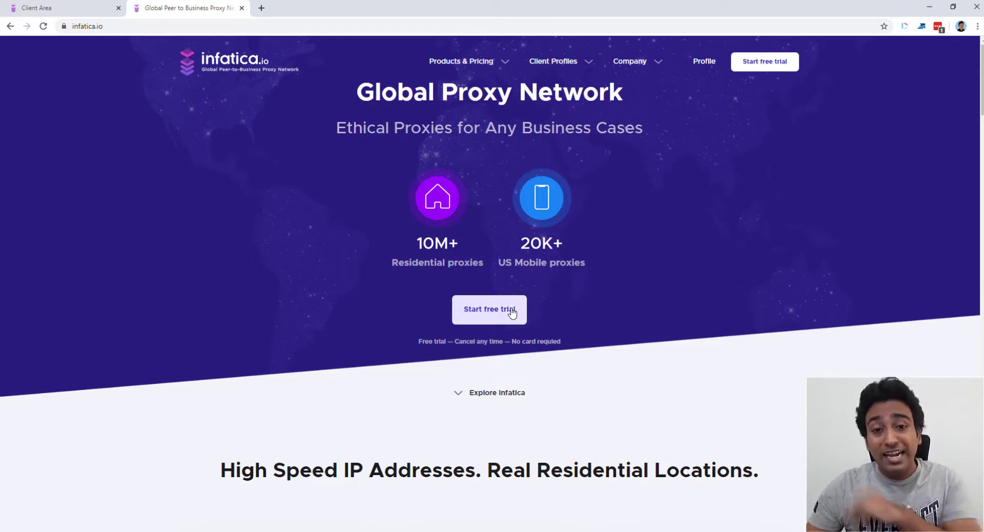
{"action": "mouse_move", "coordinate": [464, 354]}
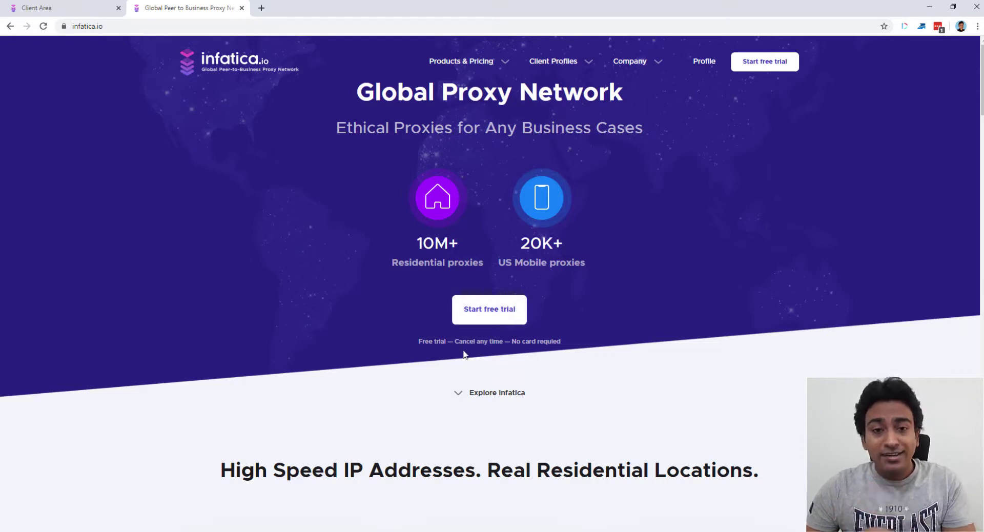